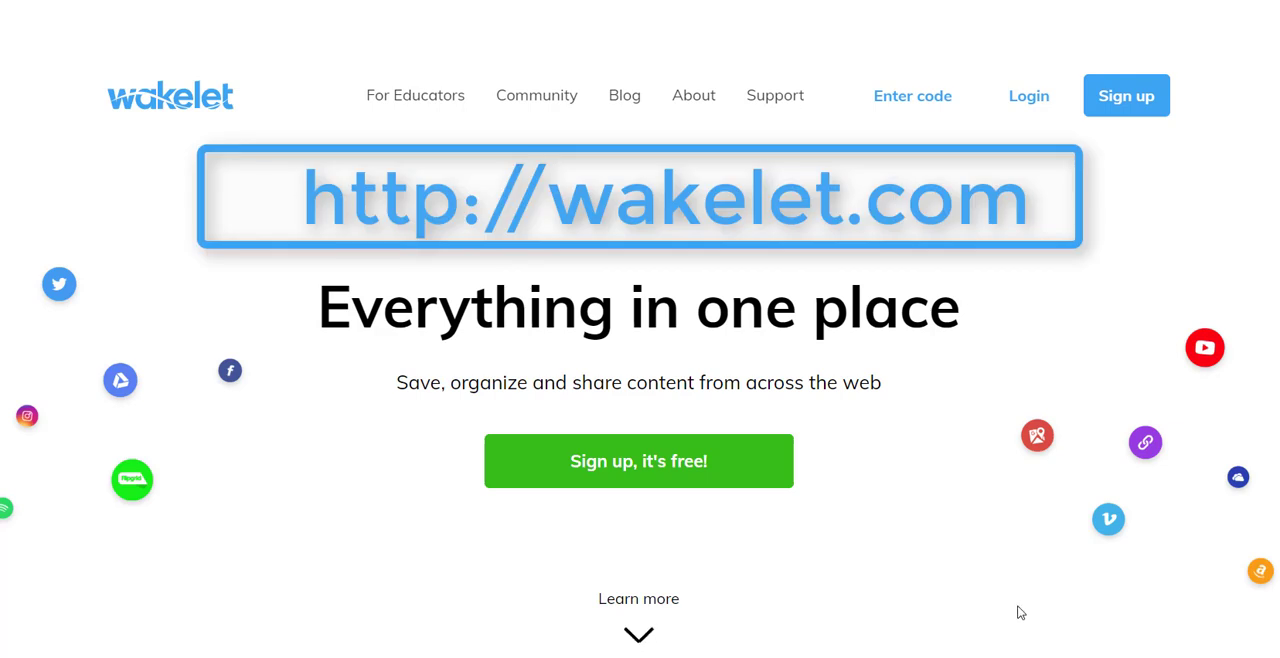
pyautogui.moveTo(1019, 600)
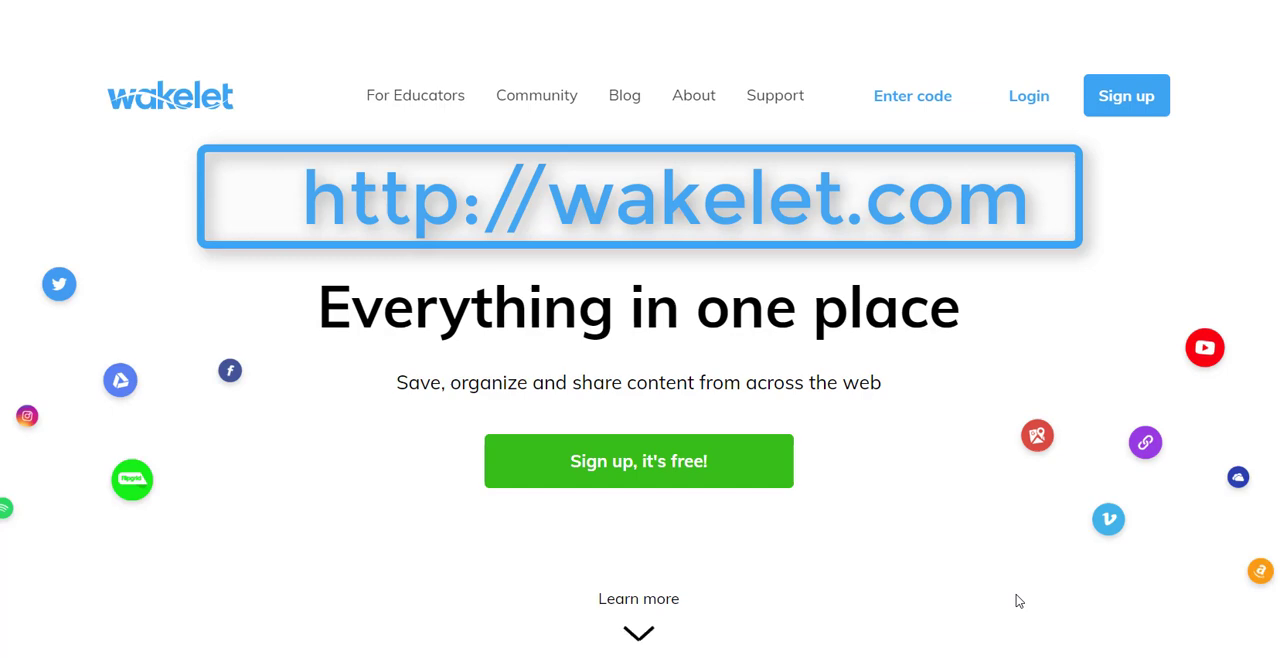
pyautogui.moveTo(1082, 238)
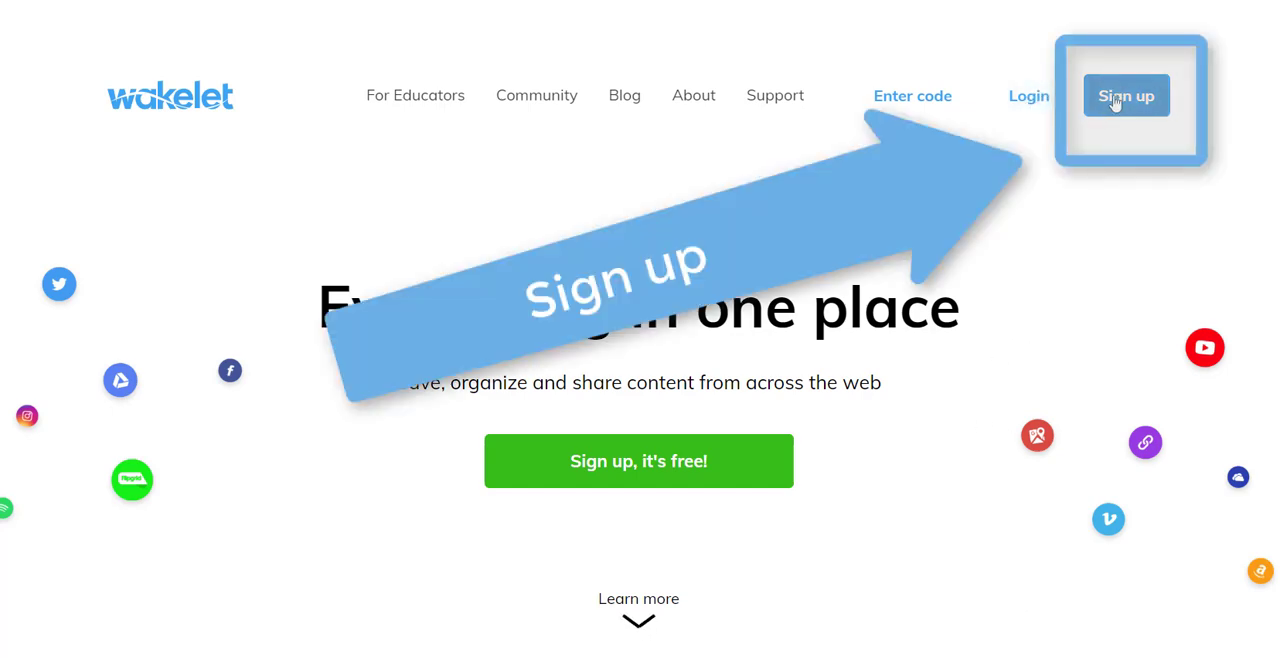
pyautogui.moveTo(1029, 96)
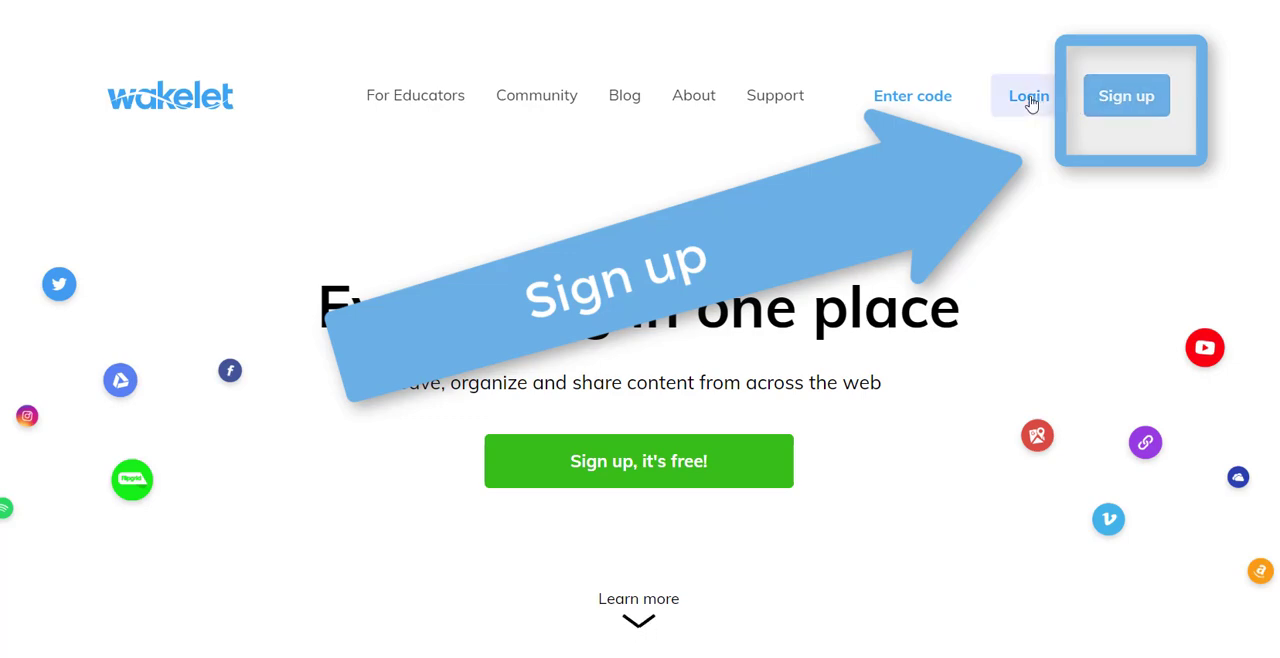
# Step: Open the Login page from the top navigation bar on wakelet.com
pyautogui.click(1027, 96)
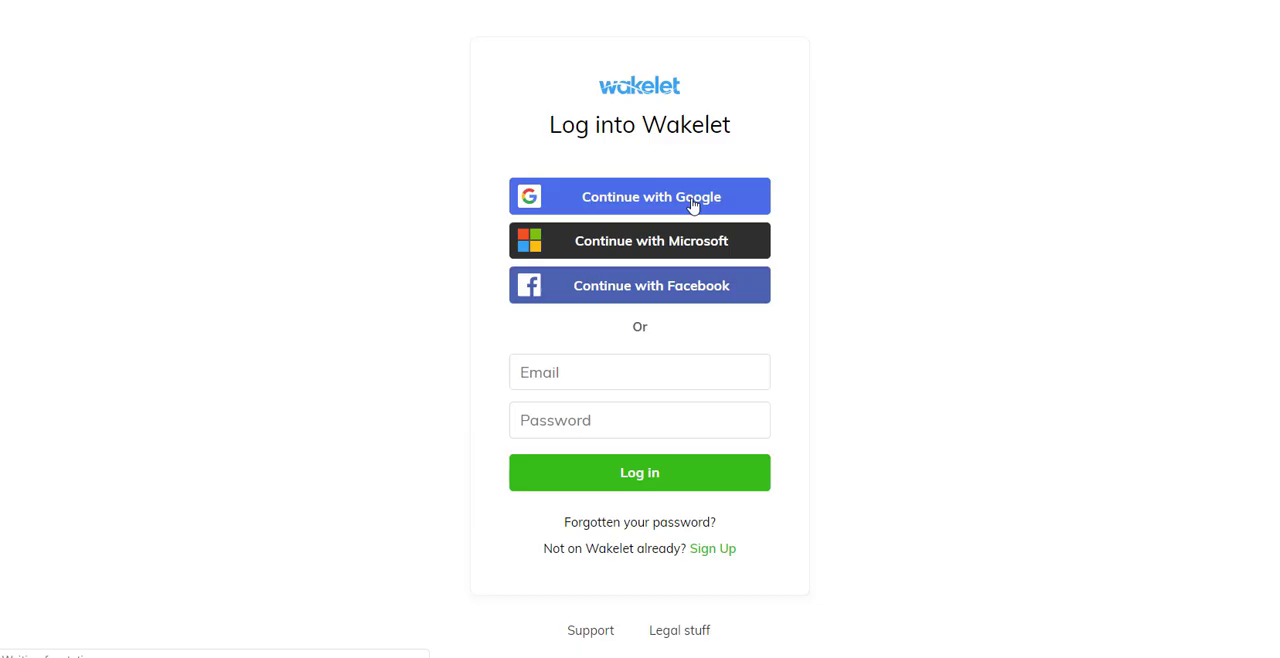
# Step: Sign in with Google and browse the account's existing collections
pyautogui.click(639, 196)
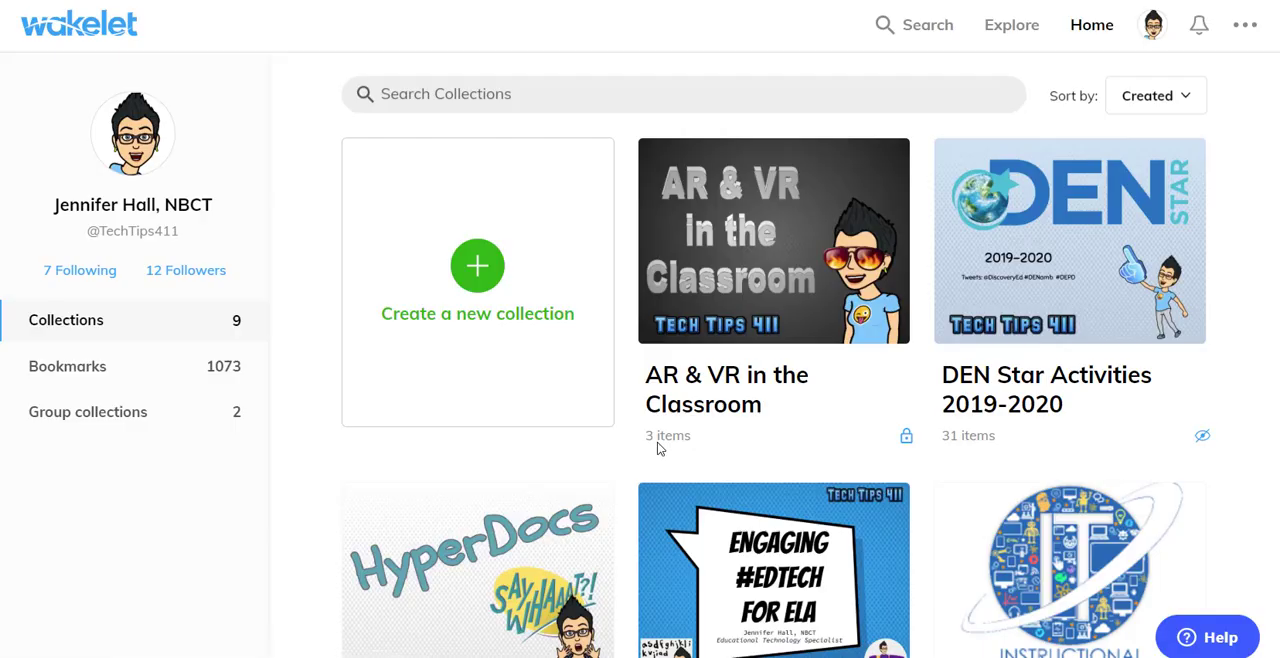
pyautogui.scroll(-3)
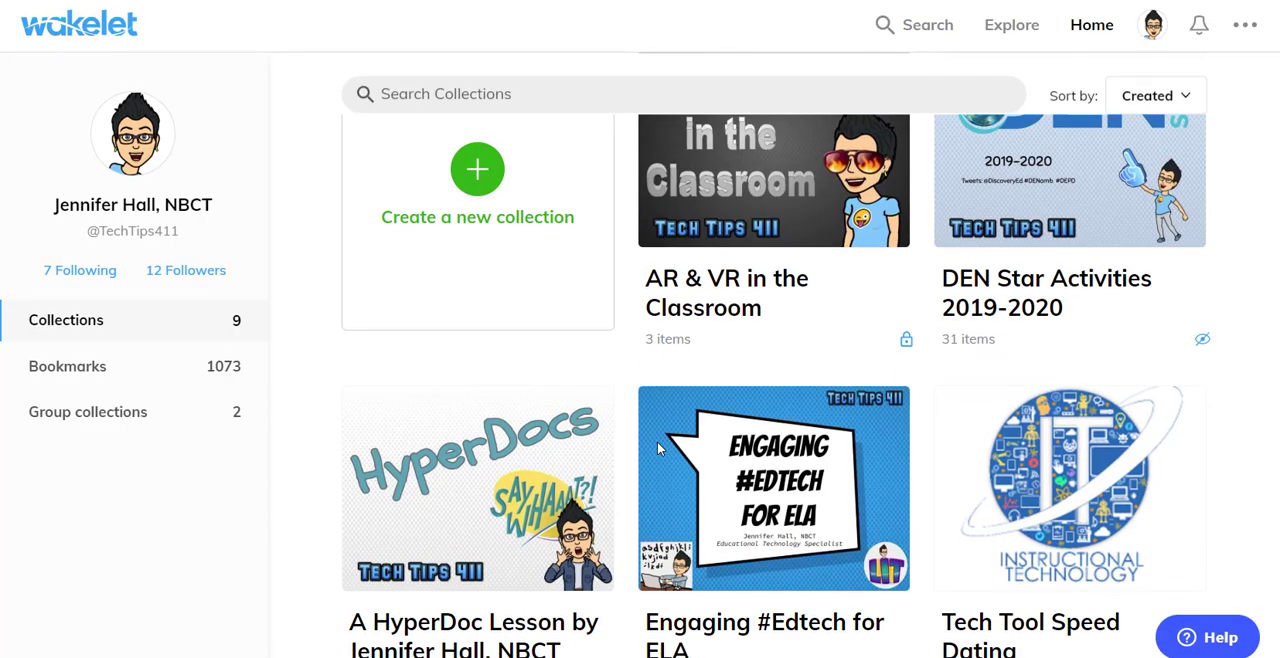
pyautogui.scroll(-3)
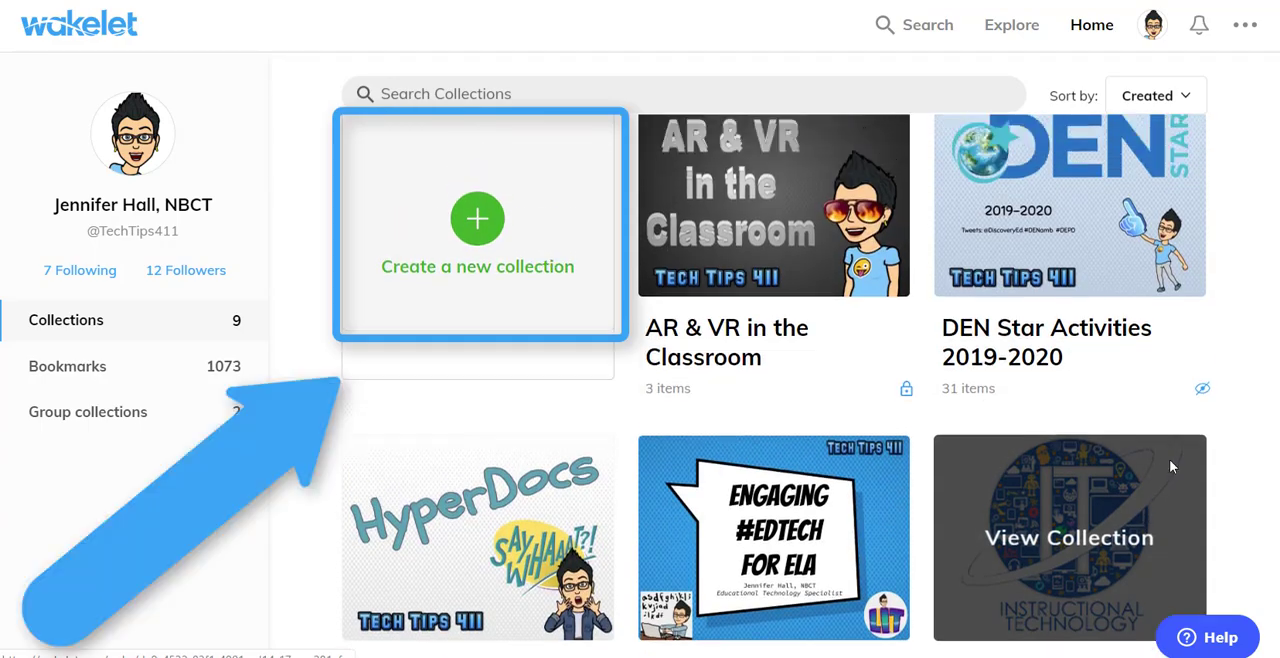
# Step: Create a new collection with the library sunset road photo as a half-height cover
pyautogui.click(477, 219)
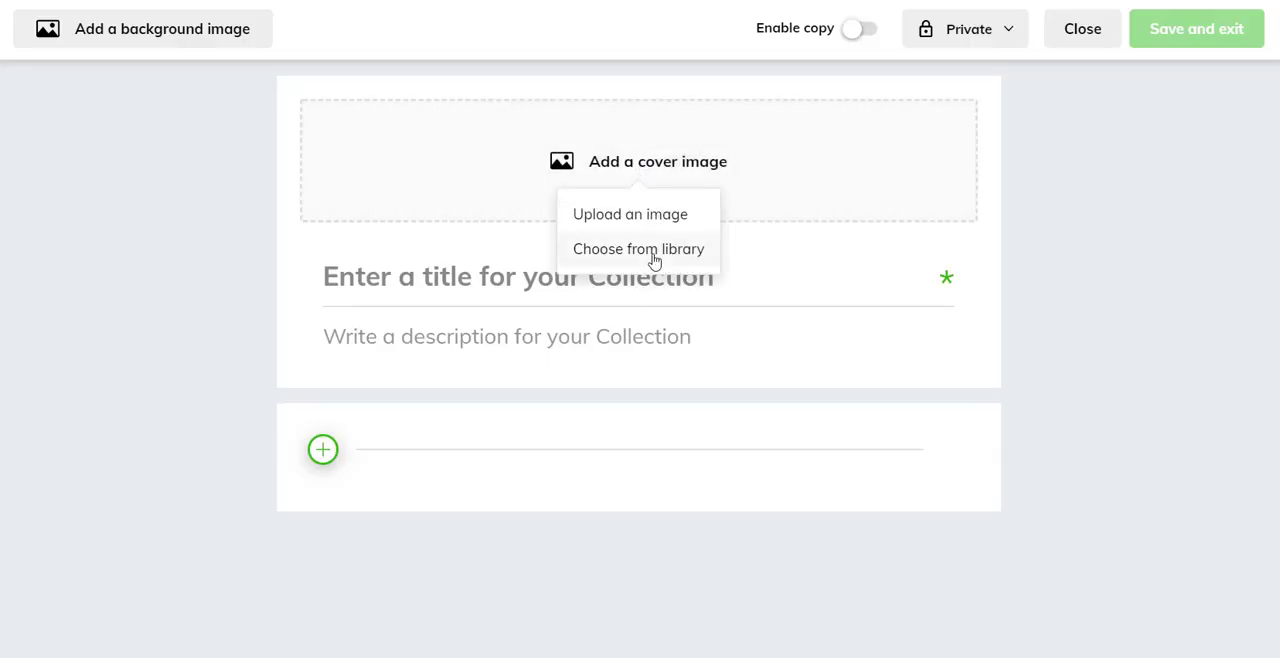
pyautogui.click(639, 249)
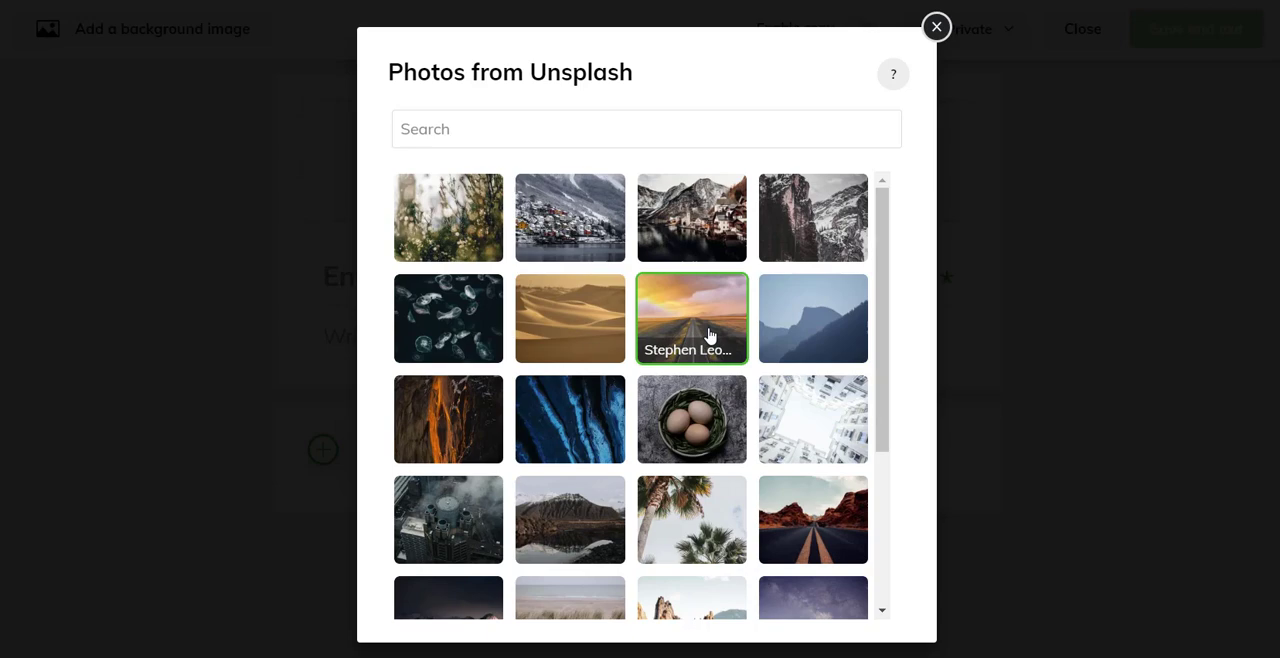
pyautogui.click(691, 318)
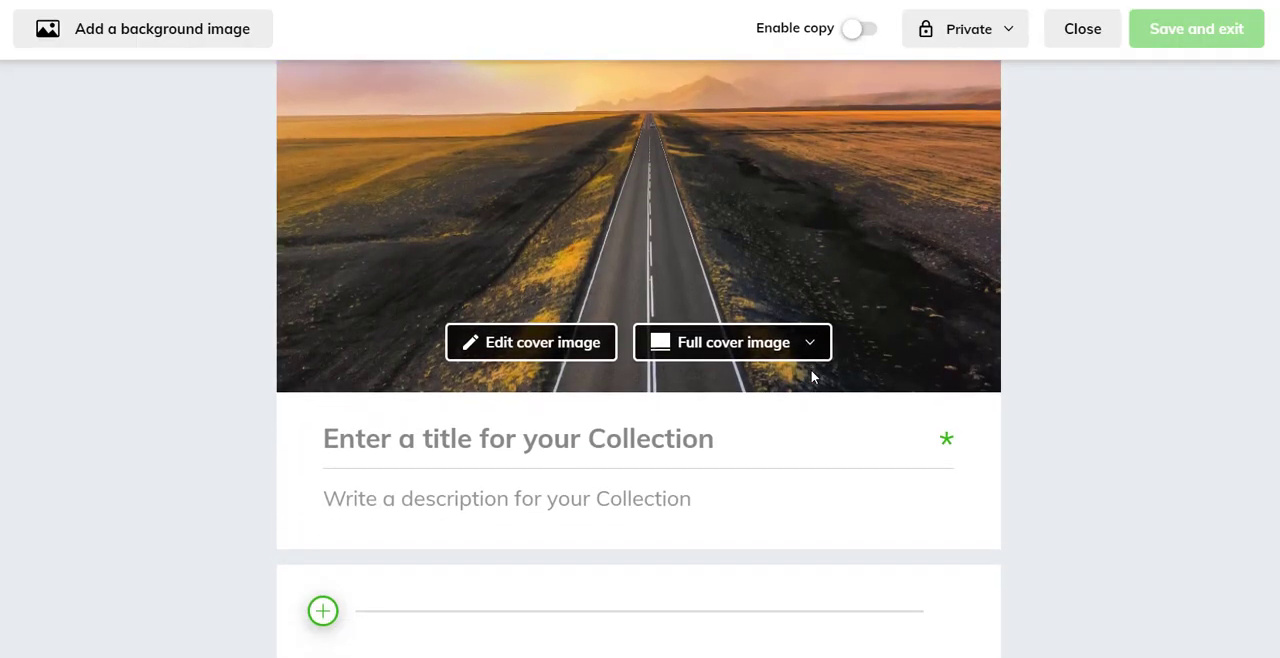
pyautogui.click(732, 341)
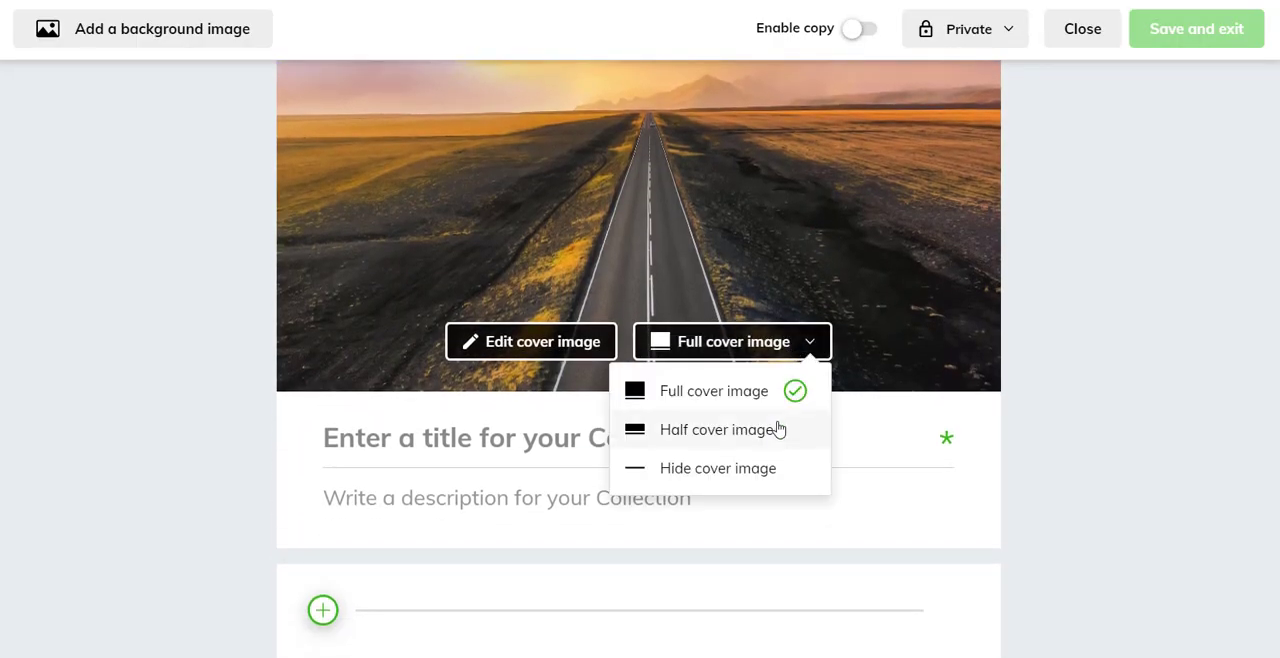
pyautogui.click(718, 429)
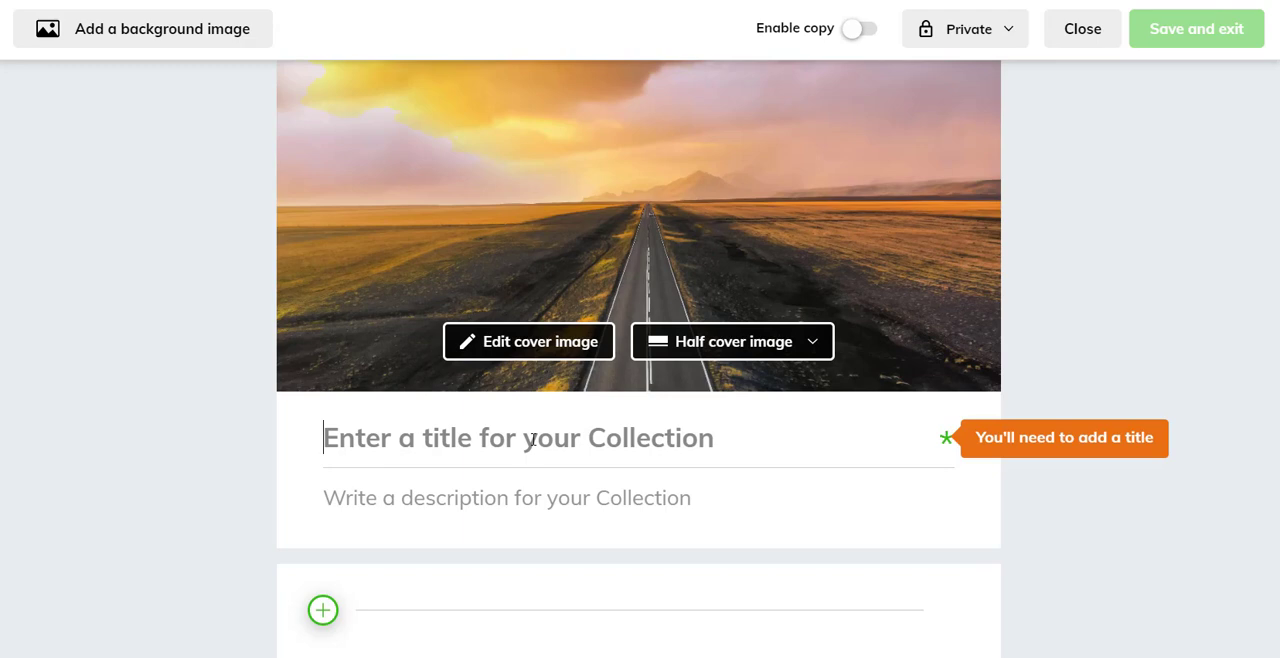
# Step: Title the collection 'Tech Tips 411 Demo' with description 'A practice collection to provide a tutorial.'
pyautogui.write('Tech Tips 4')
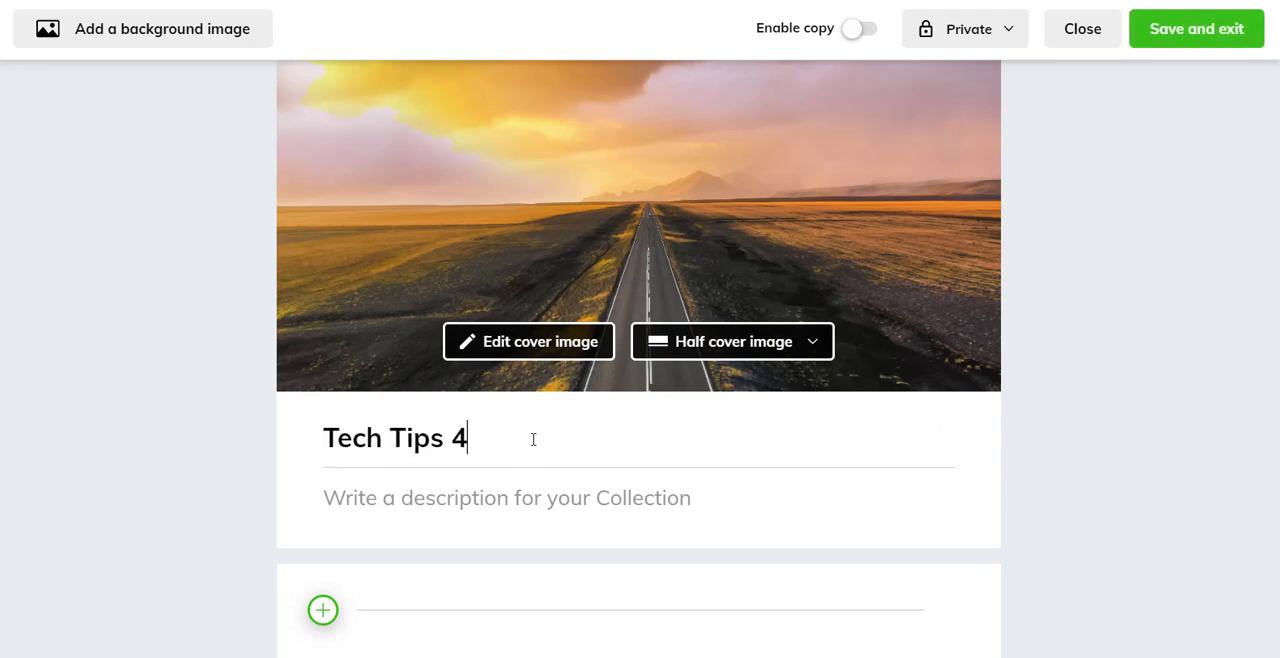
pyautogui.write('A pract')
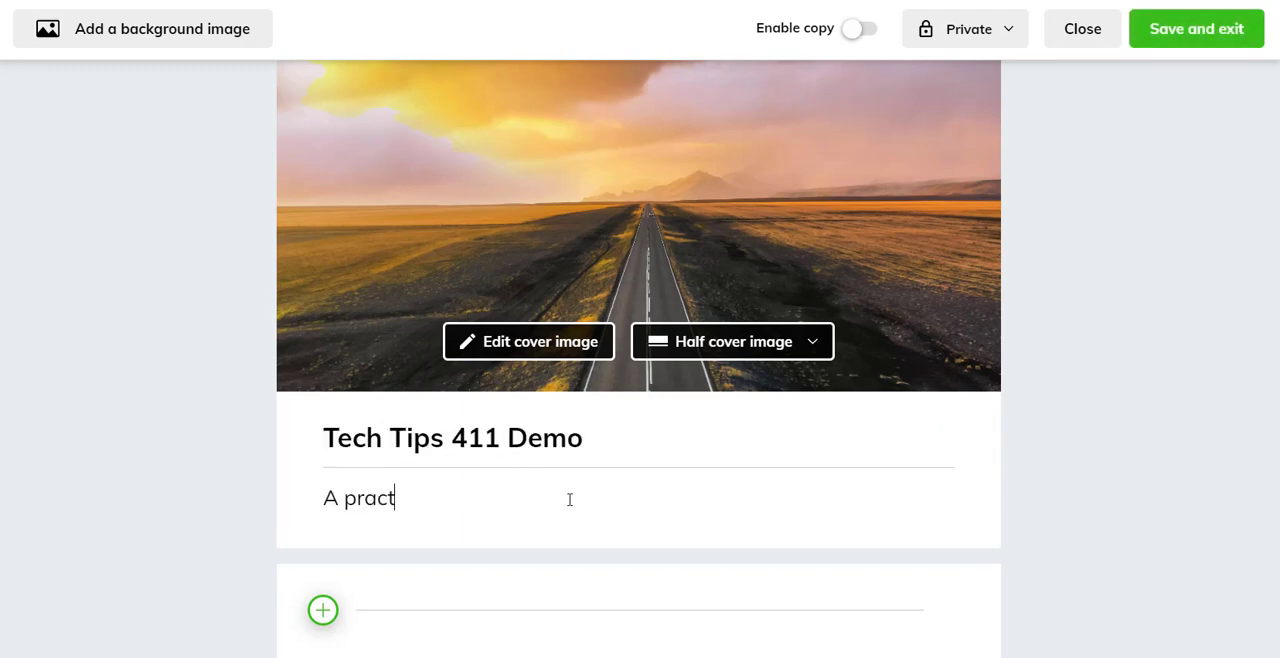
pyautogui.write('ice collection to provide a tutorial.')
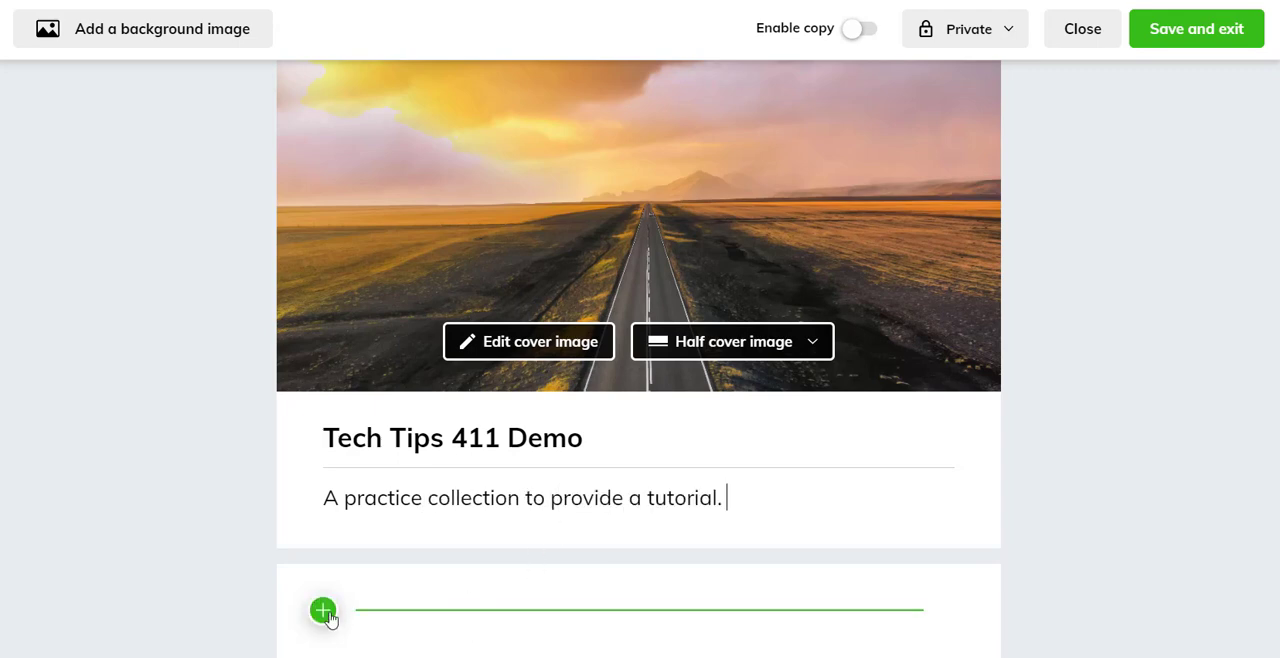
pyautogui.click(322, 610)
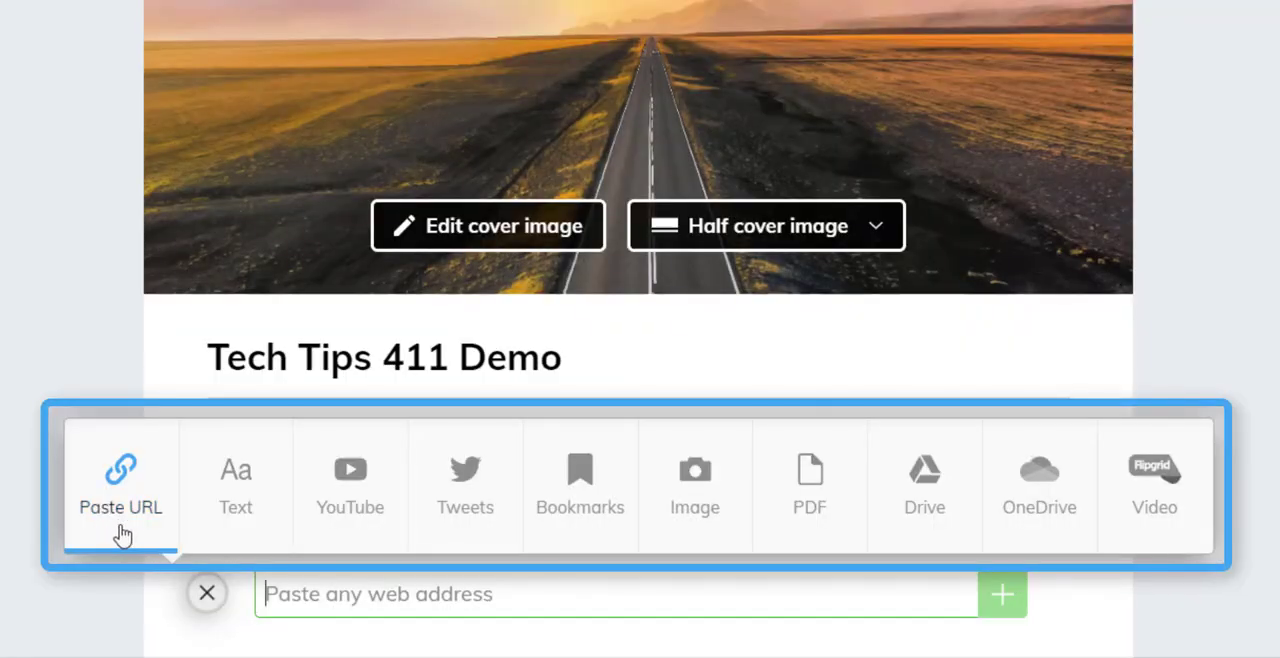
pyautogui.moveTo(296, 538)
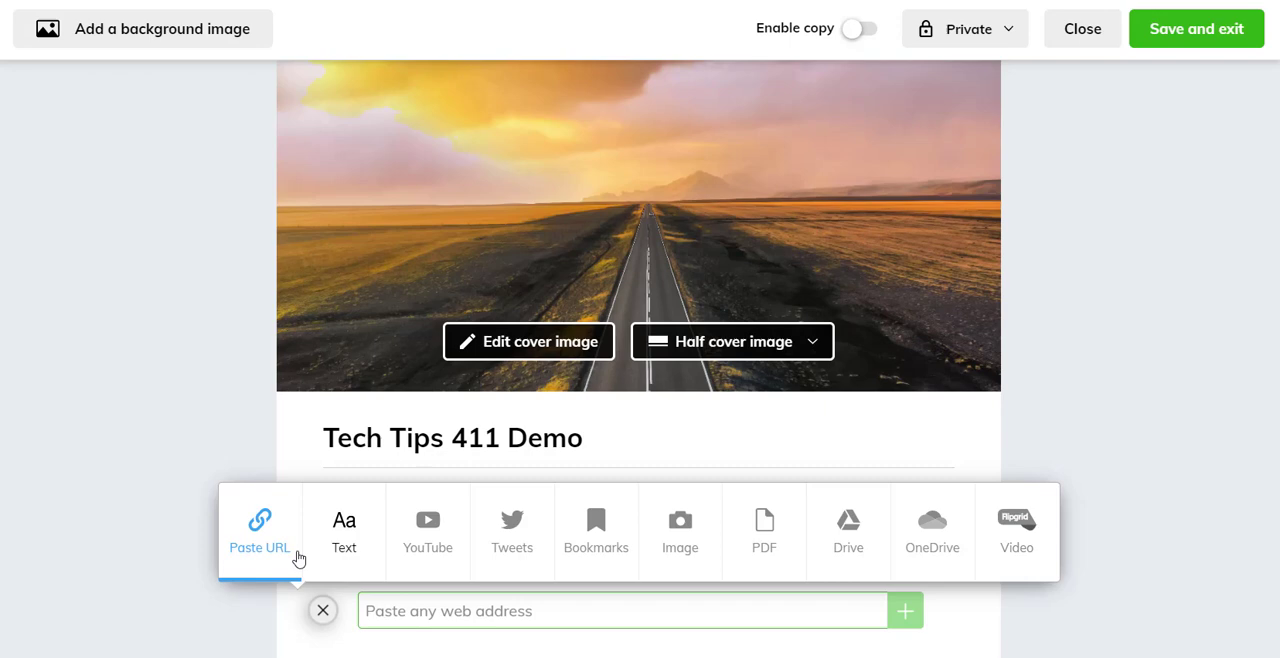
pyautogui.moveTo(344, 540)
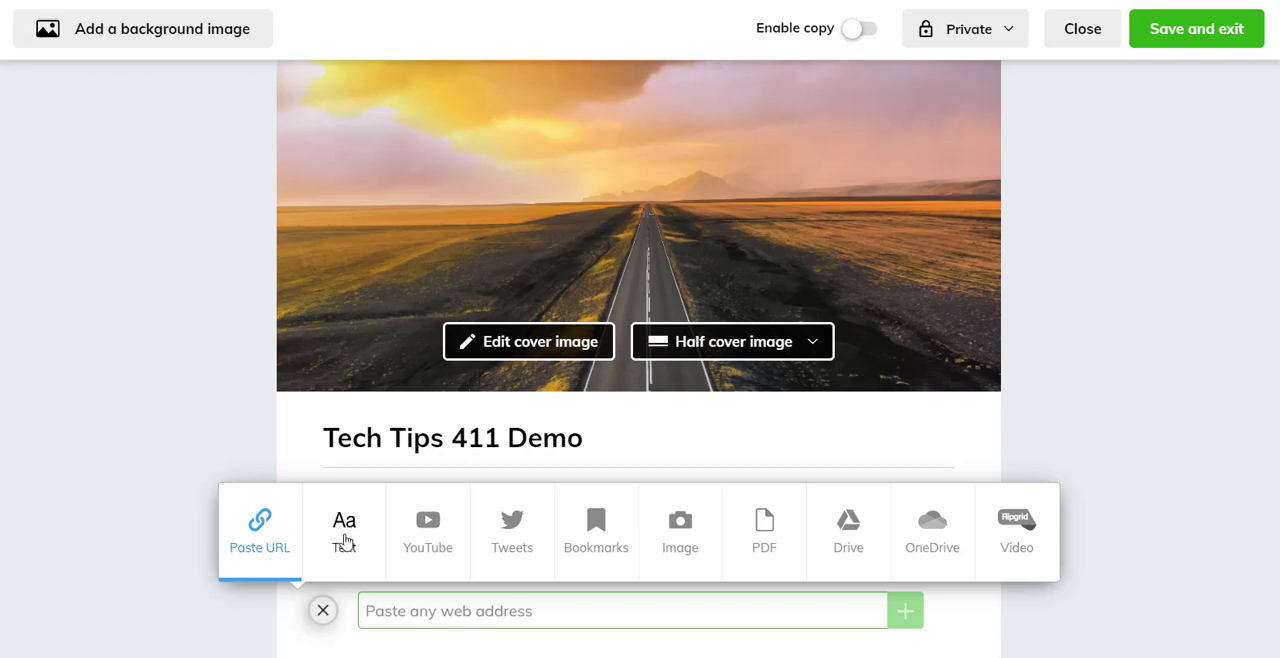
pyautogui.moveTo(264, 606)
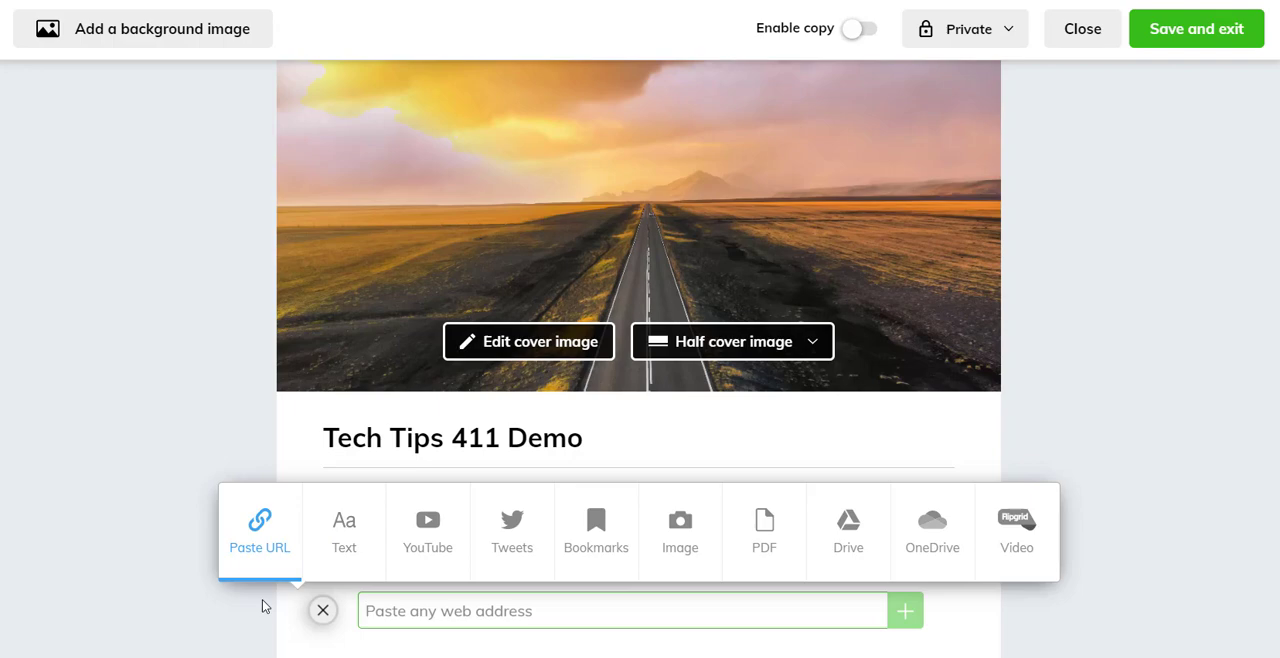
pyautogui.moveTo(344, 530)
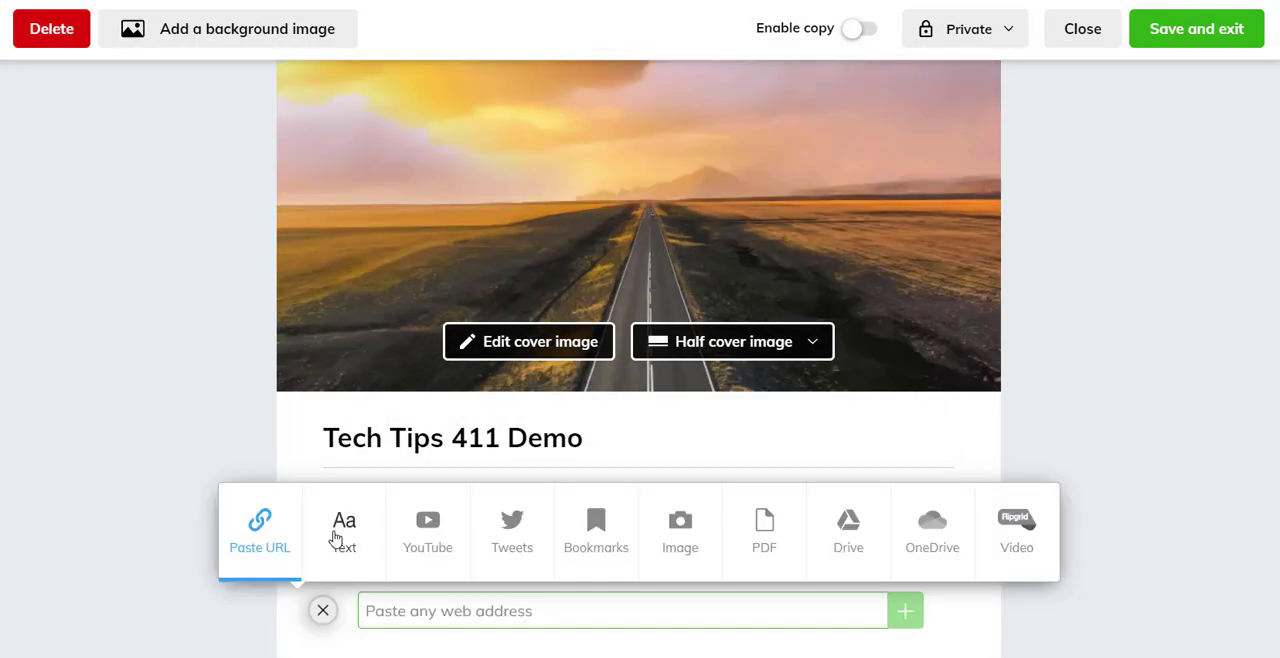
pyautogui.click(323, 611)
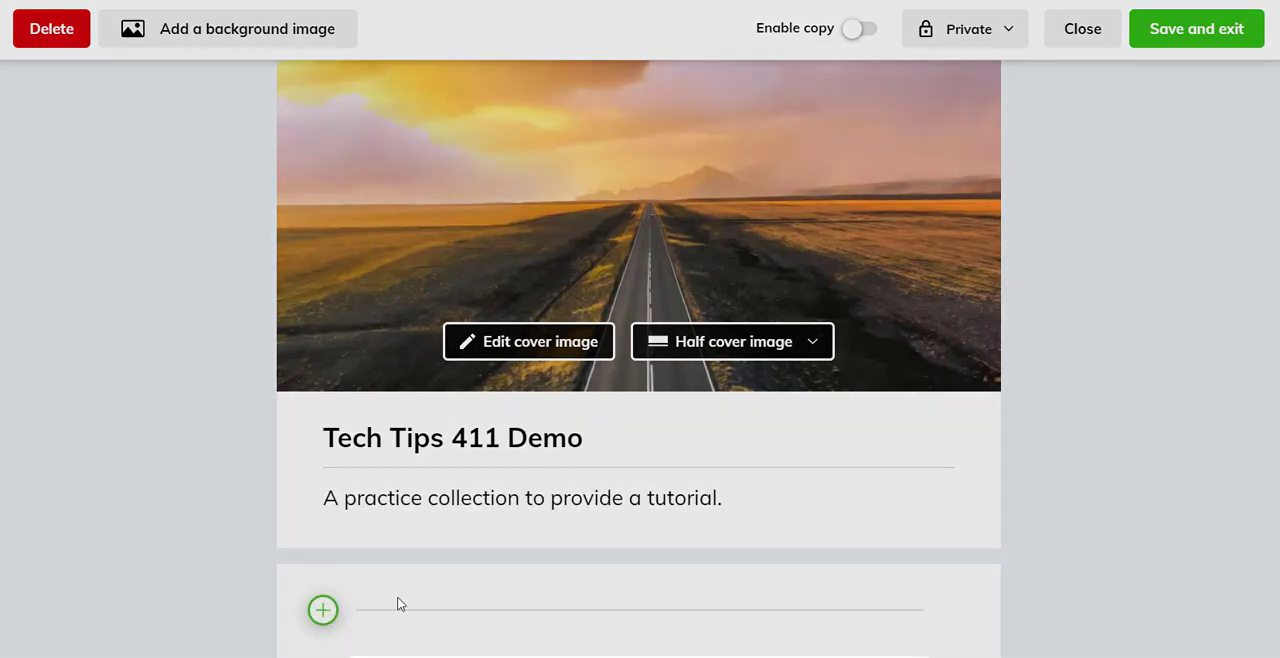
pyautogui.click(322, 610)
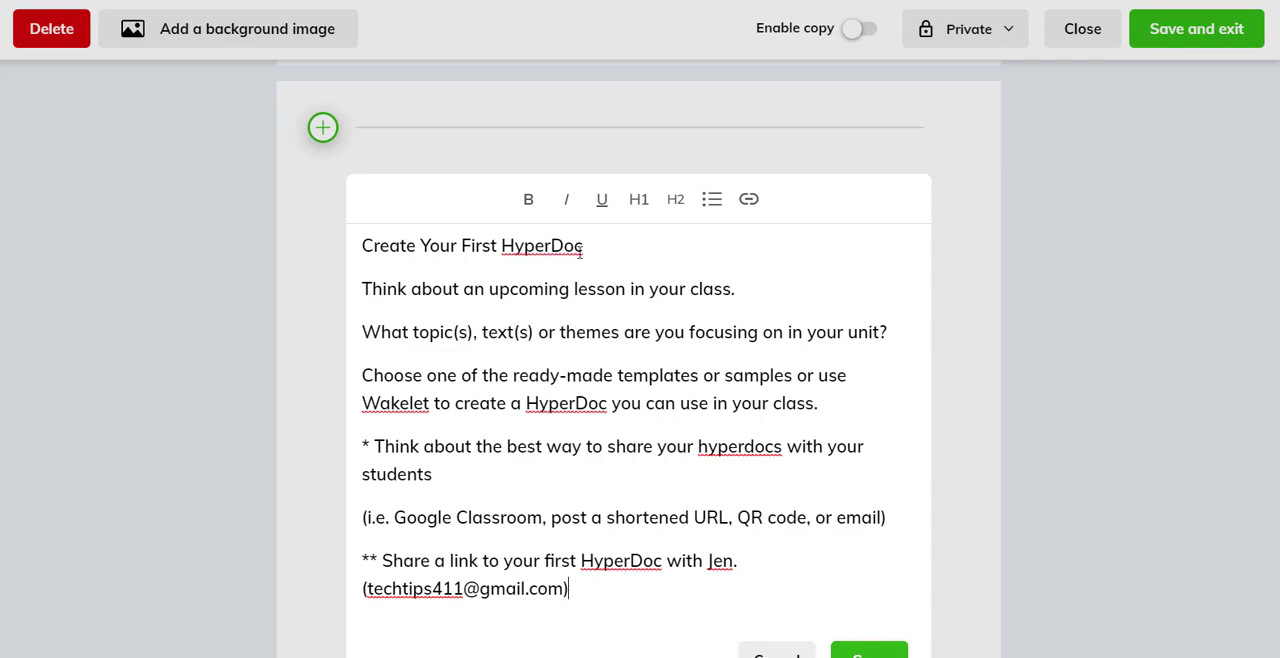
# Step: Save the 'Create Your First HyperDoc' text item into the collection
pyautogui.doubleClick(541, 245)
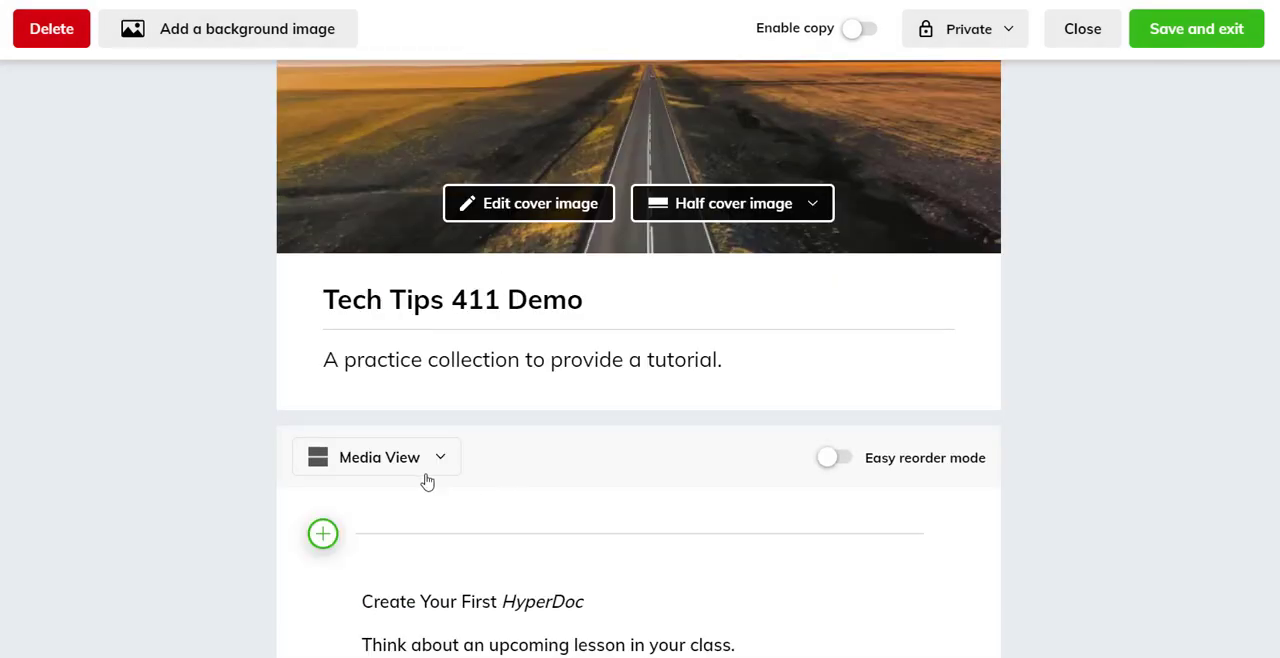
# Step: Add the Home link, save and exit, make the collection non-private, and open Share
pyautogui.click(322, 533)
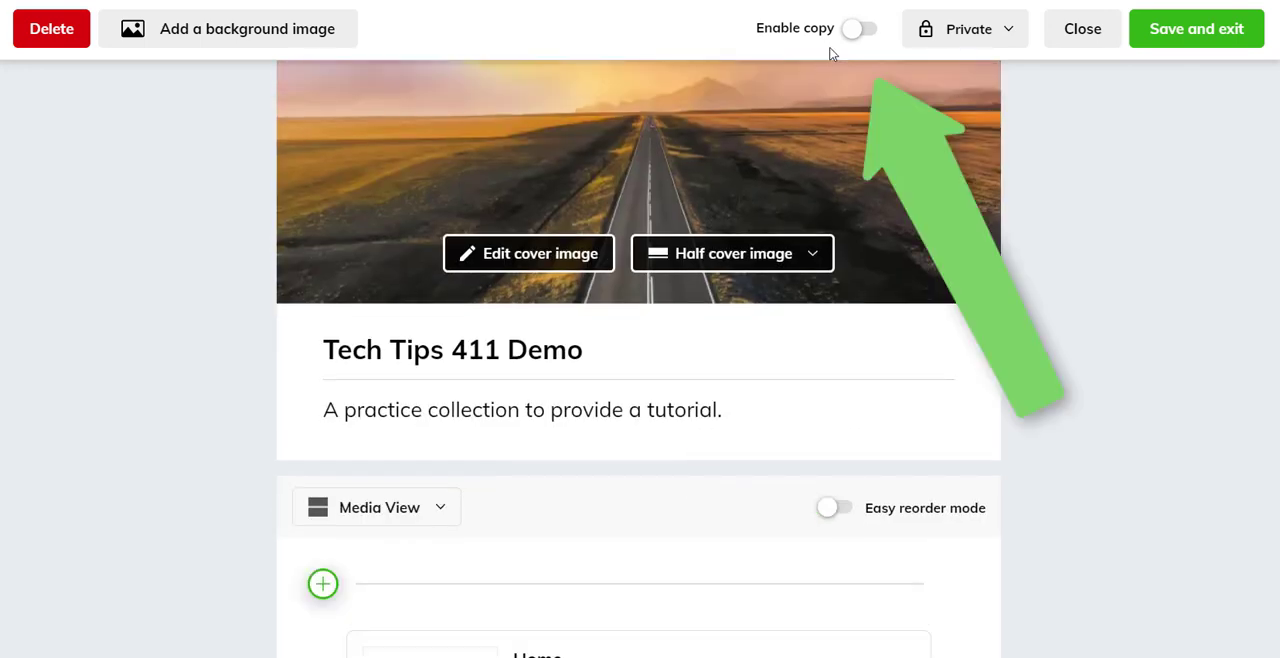
pyautogui.moveTo(871, 609)
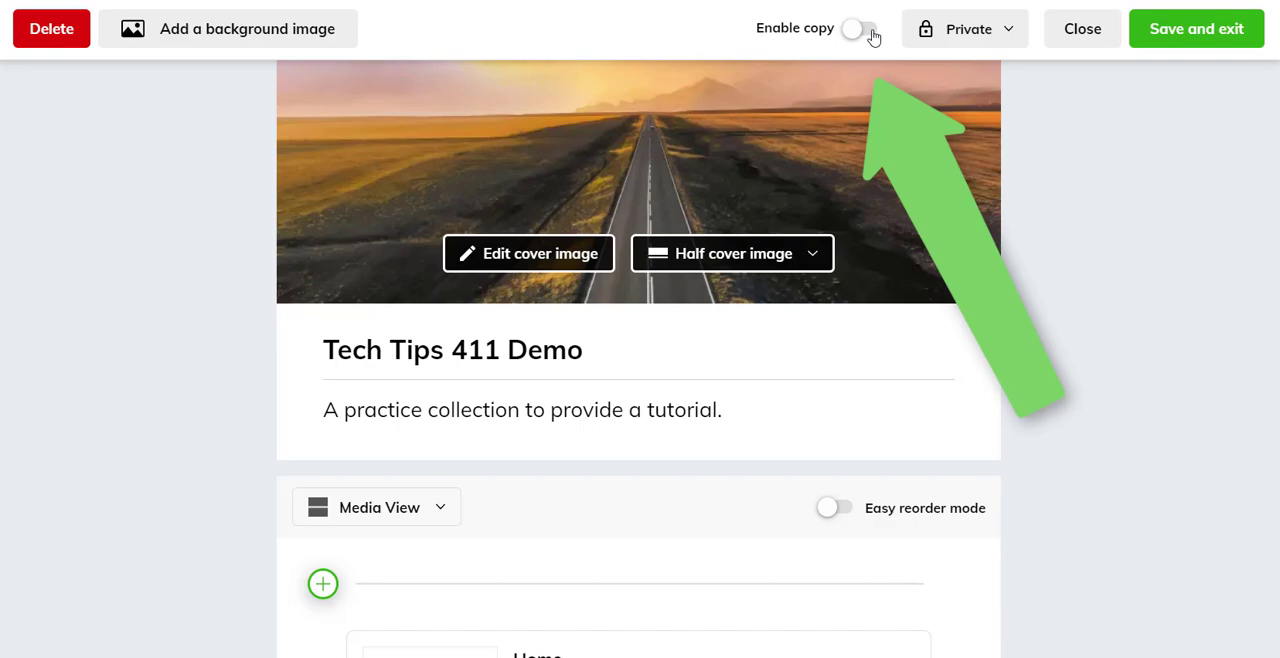
pyautogui.click(992, 28)
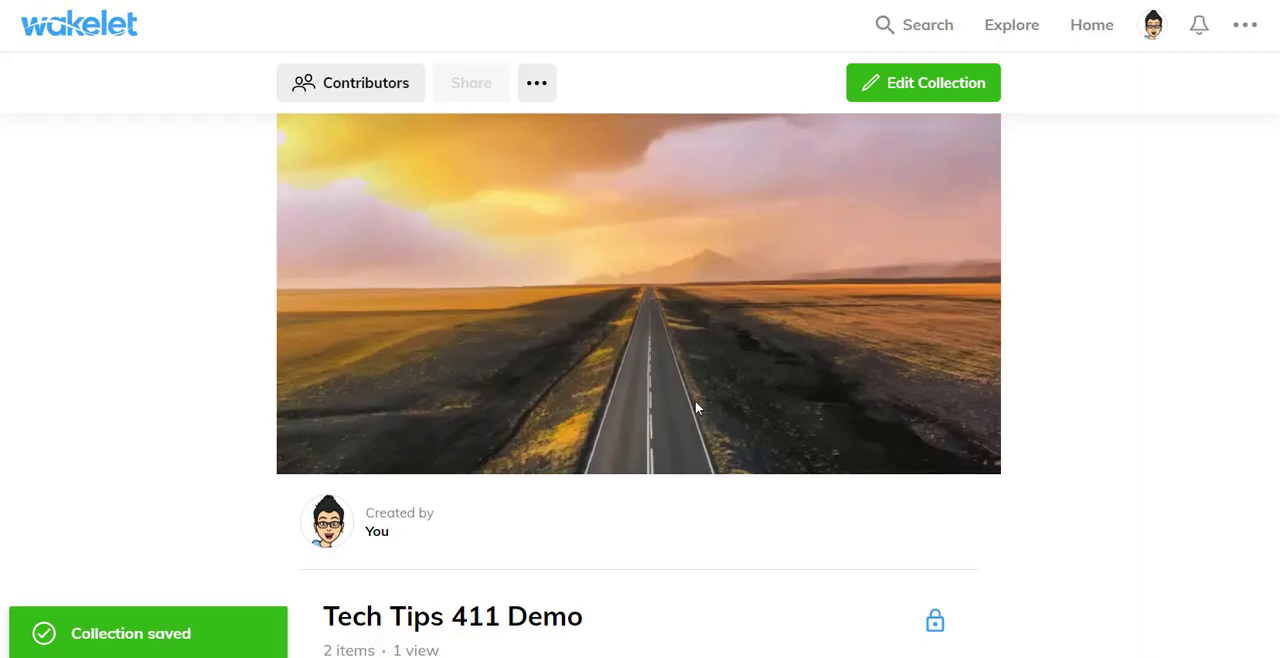
pyautogui.scroll(-3)
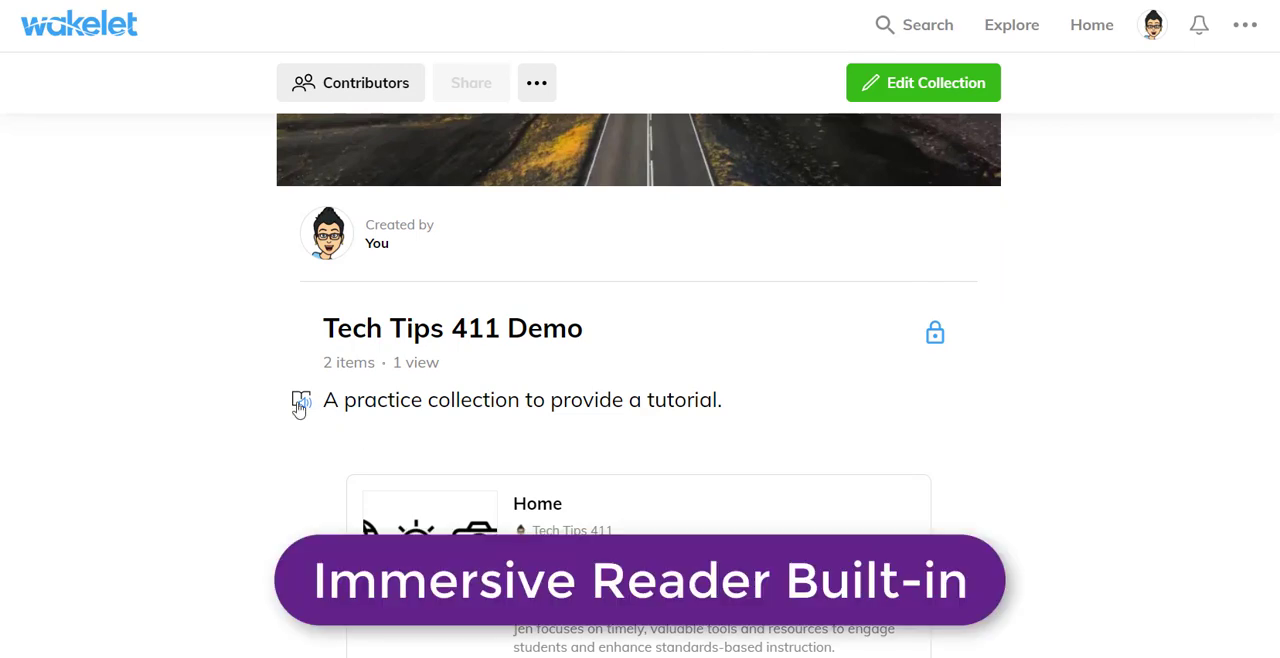
pyautogui.click(934, 331)
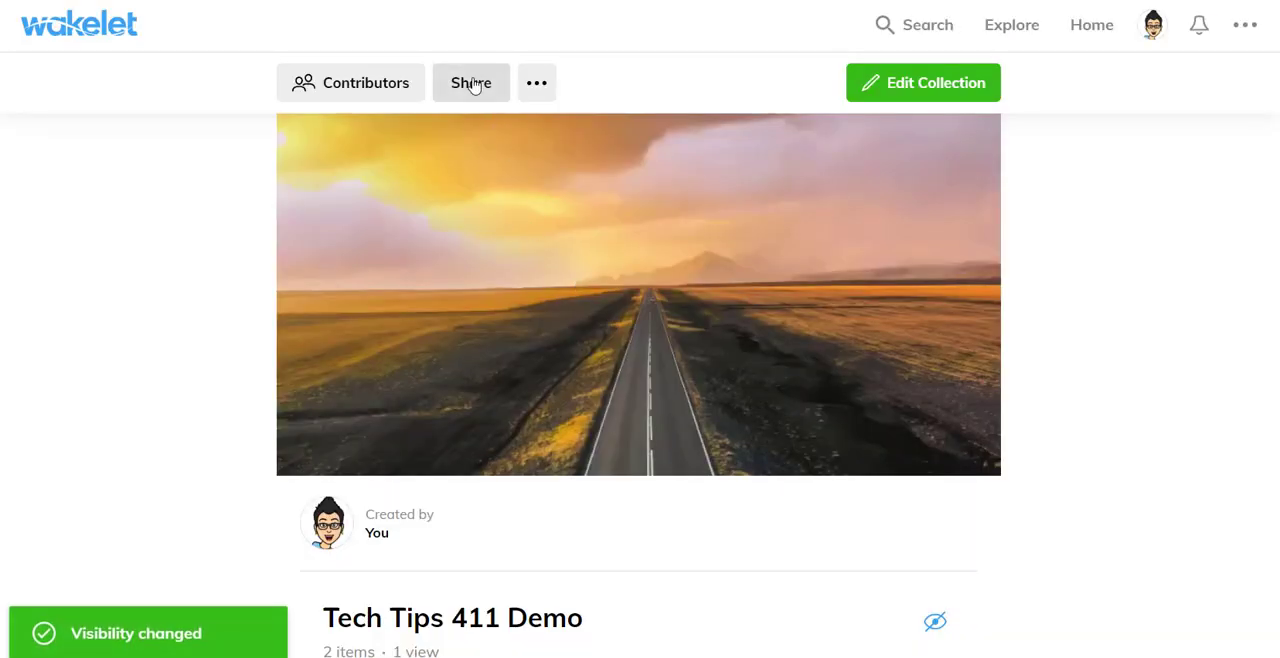
pyautogui.click(471, 83)
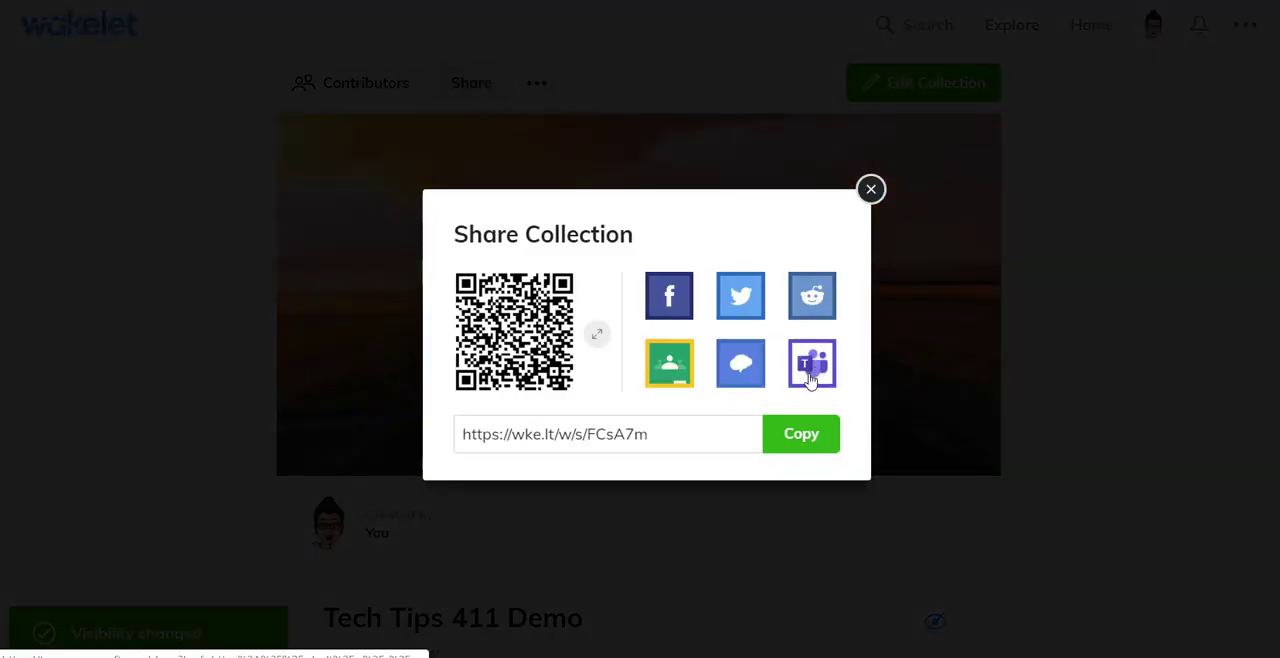
pyautogui.moveTo(666, 380)
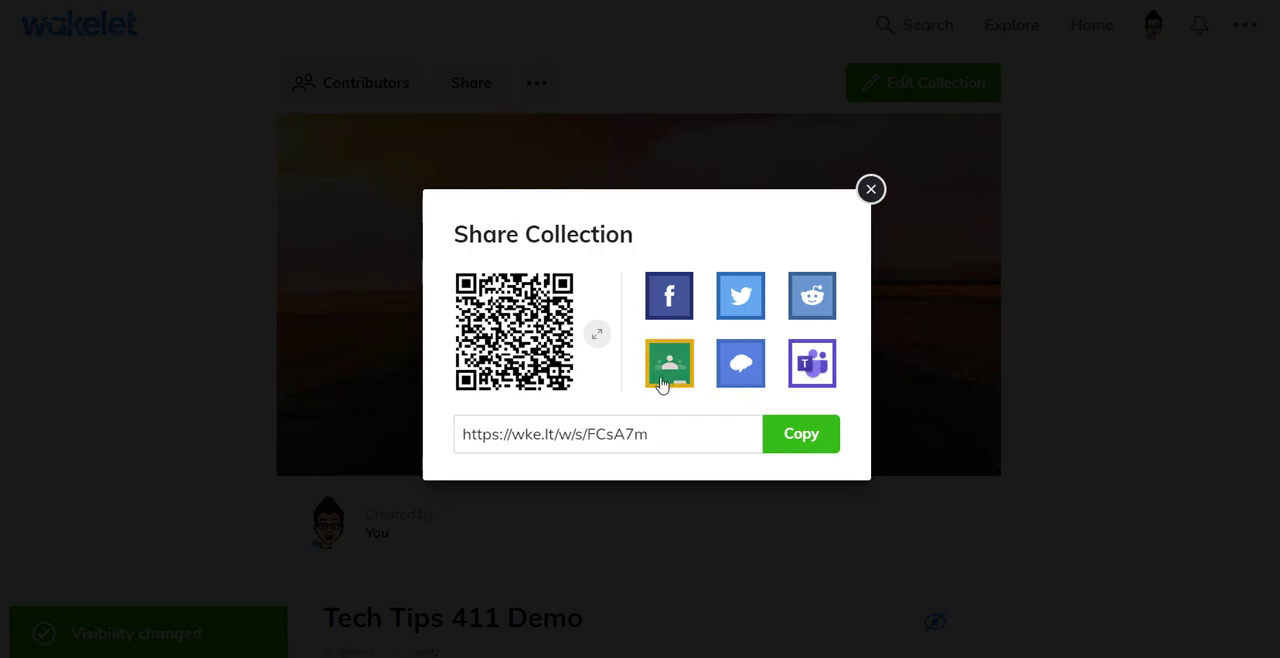